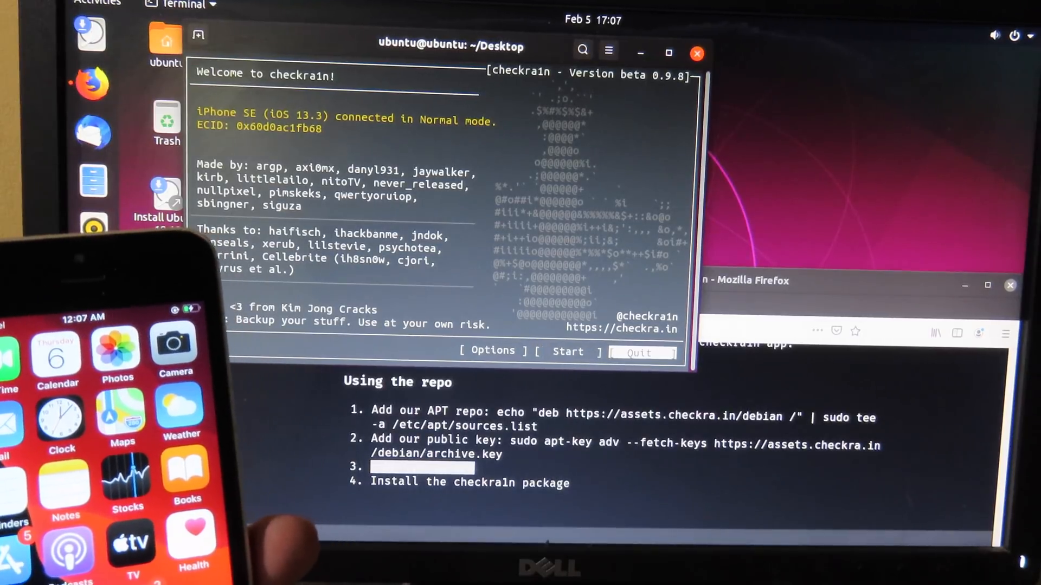
# Review the optional settings, then start the jailbreak and put the iPhone SE into recovery mode.
pyautogui.click(490, 351)
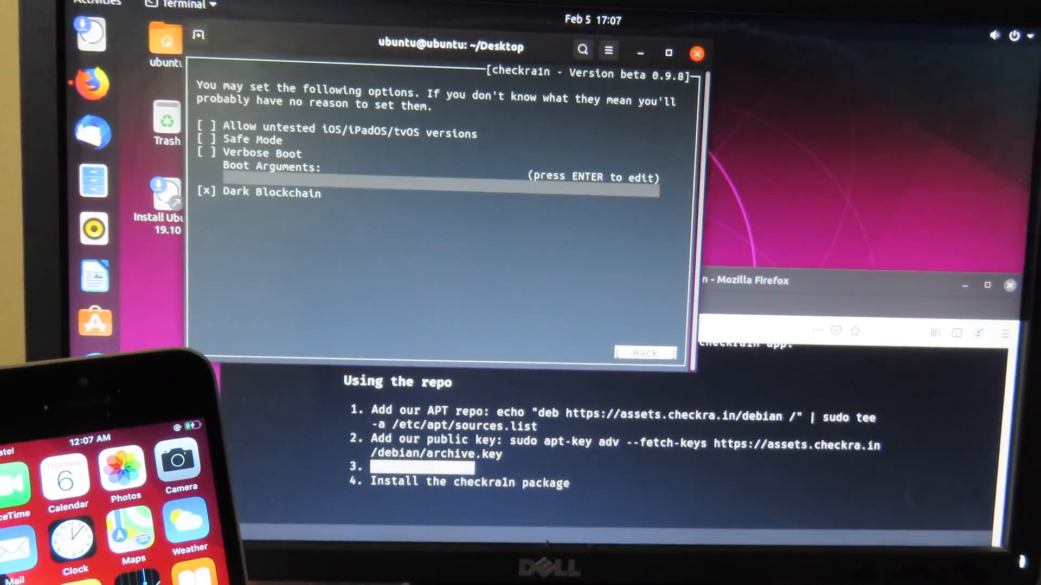
pyautogui.click(644, 353)
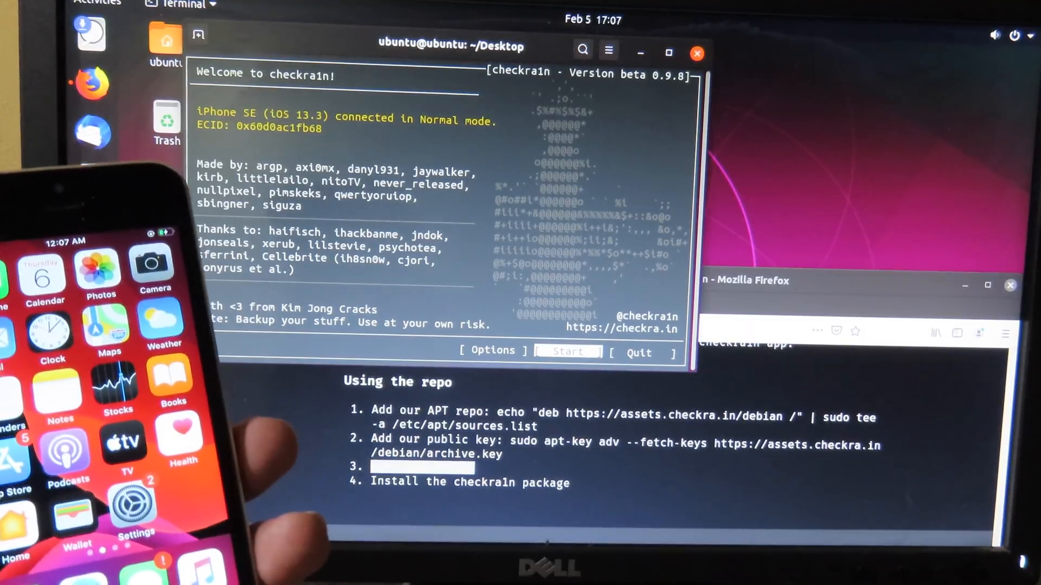
pyautogui.click(566, 351)
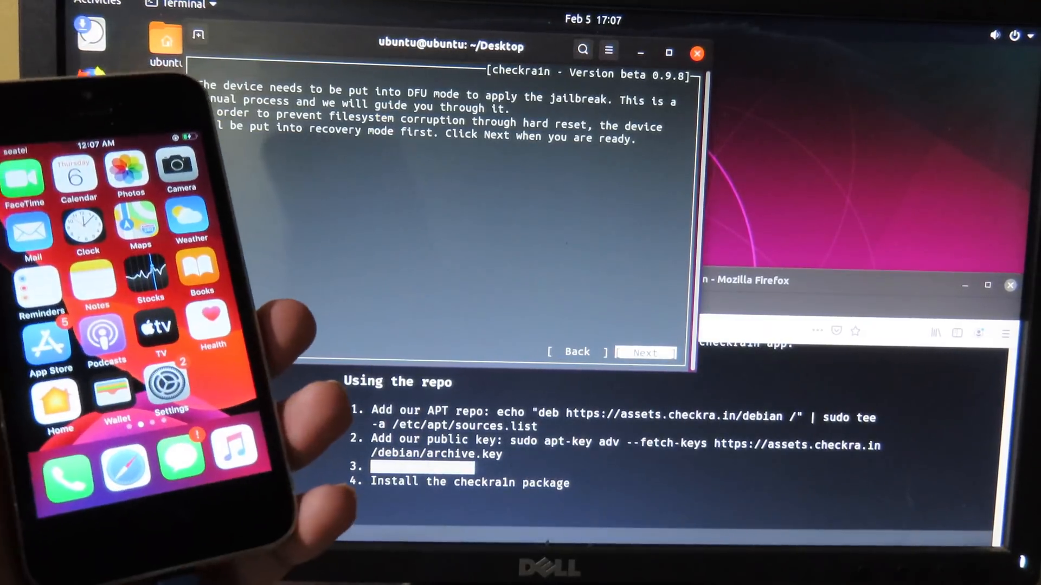
pyautogui.click(644, 352)
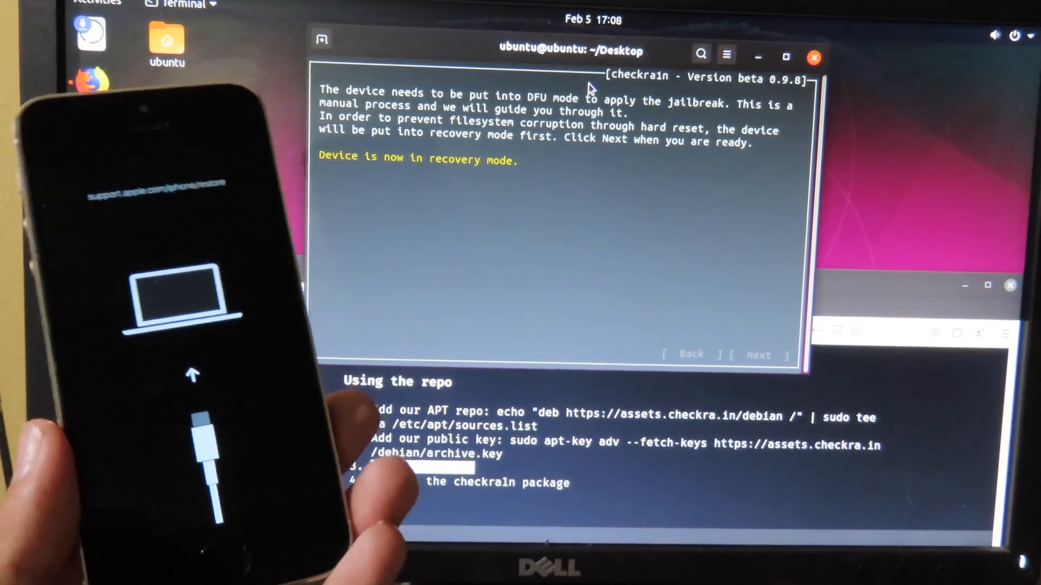
# Follow the button-hold steps into DFU mode and start installing the jailbreak.
pyautogui.click(758, 356)
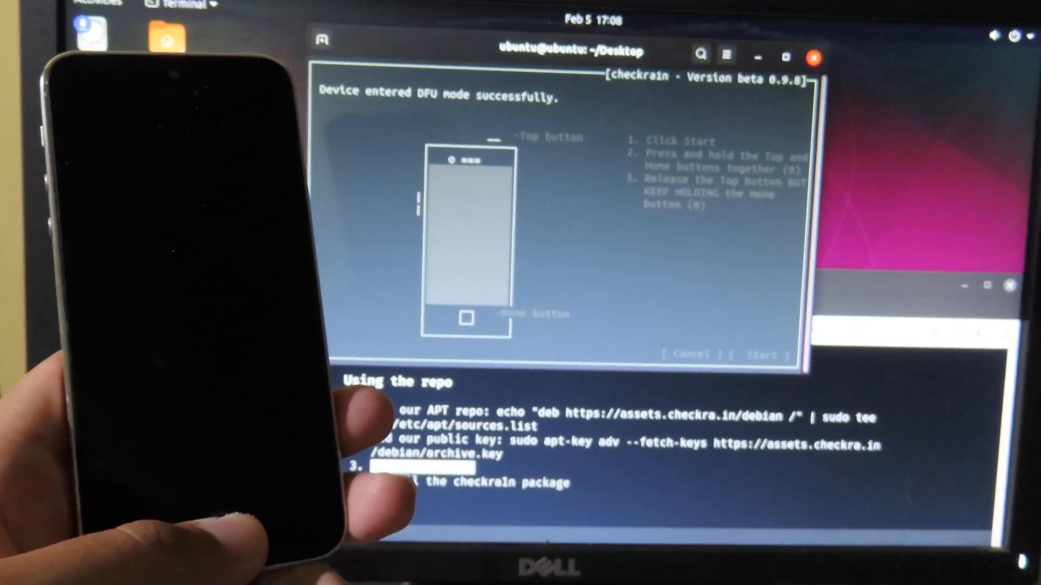
pyautogui.click(763, 353)
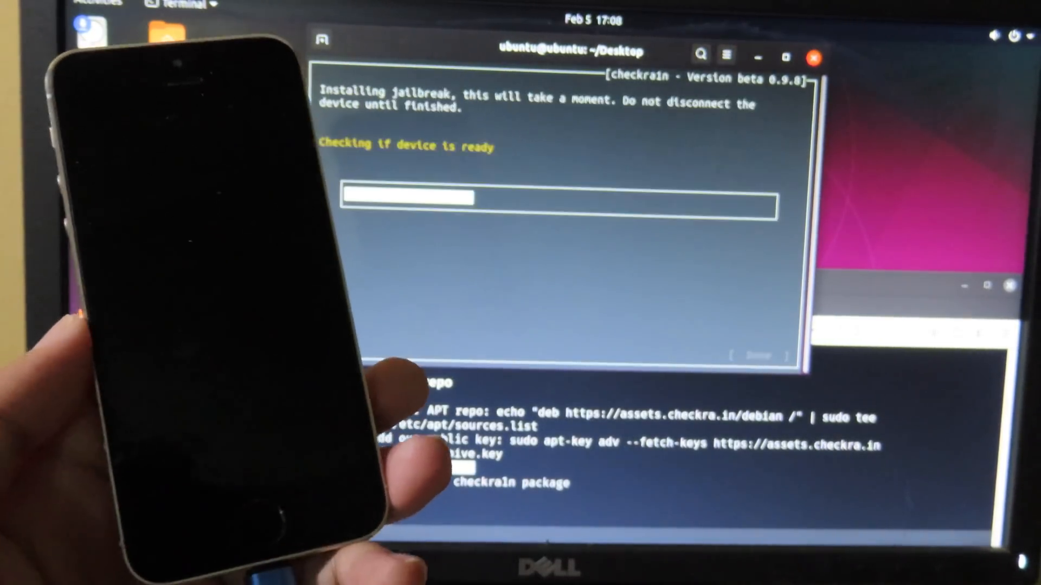